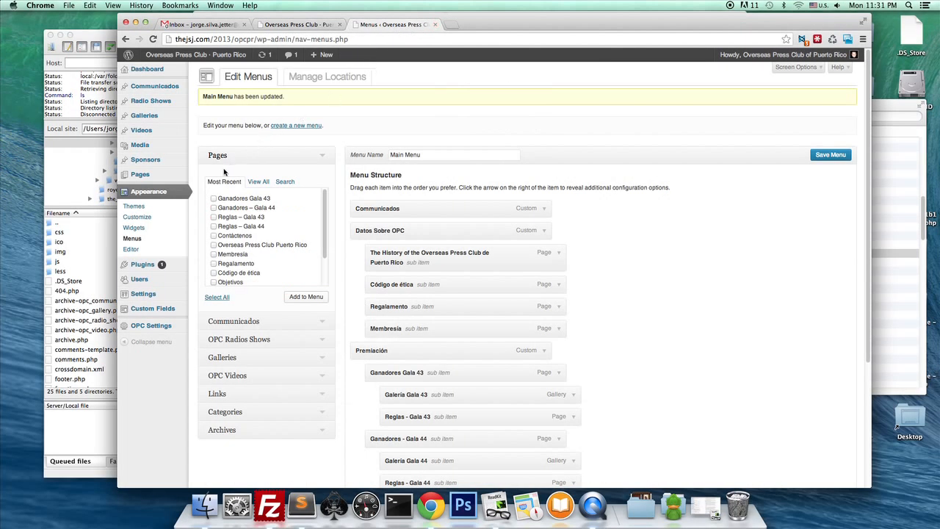
mouse_move(141, 130)
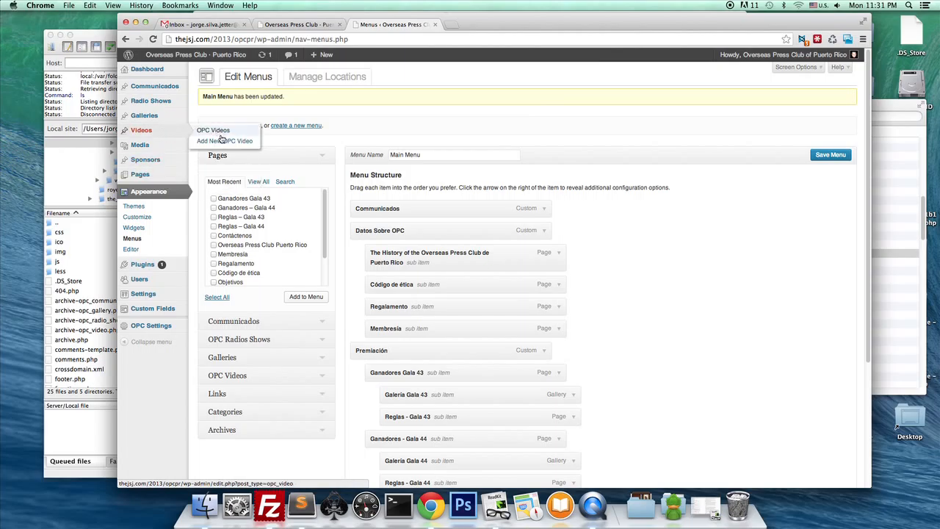
Start a new OPC Video entry from the Videos menu in the admin sidebar
click(224, 141)
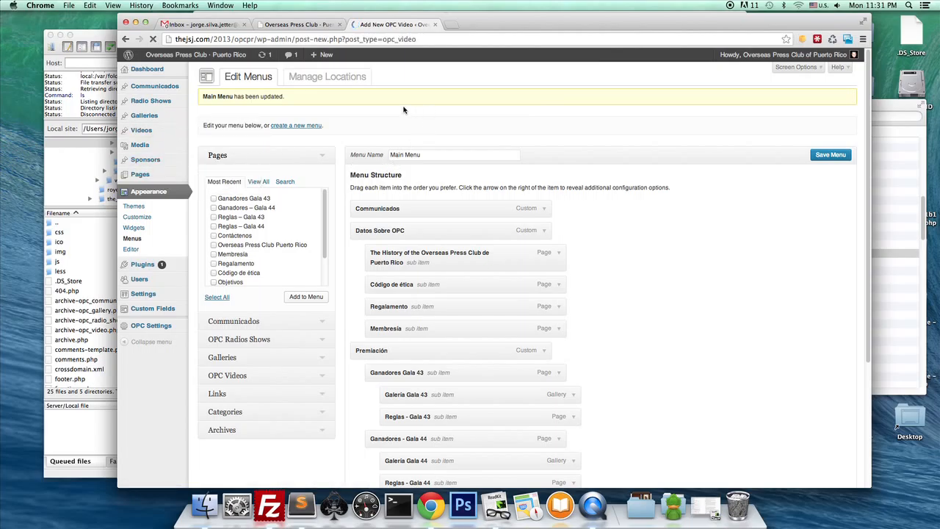
mouse_move(420, 73)
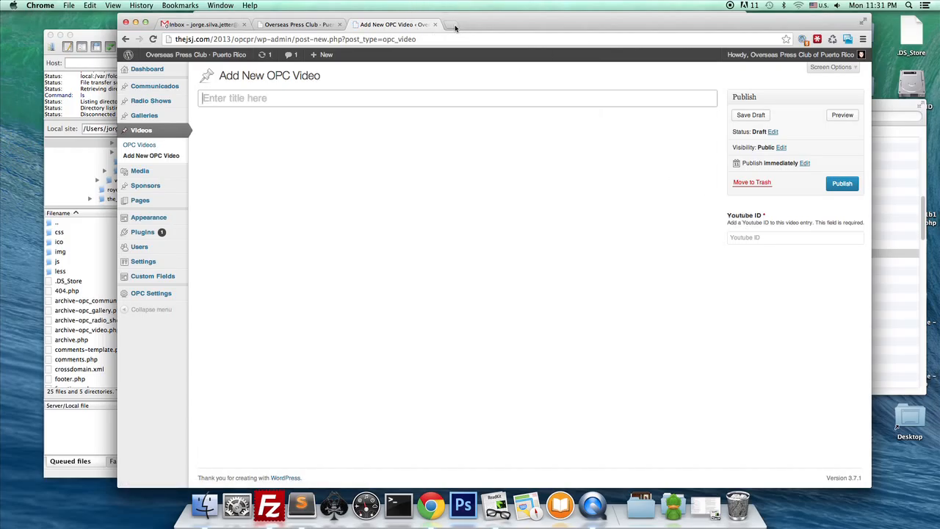
On youtube.com, open 'Hey, Paul Ryan, You Lost' and select its video ID
text(youtube.com)
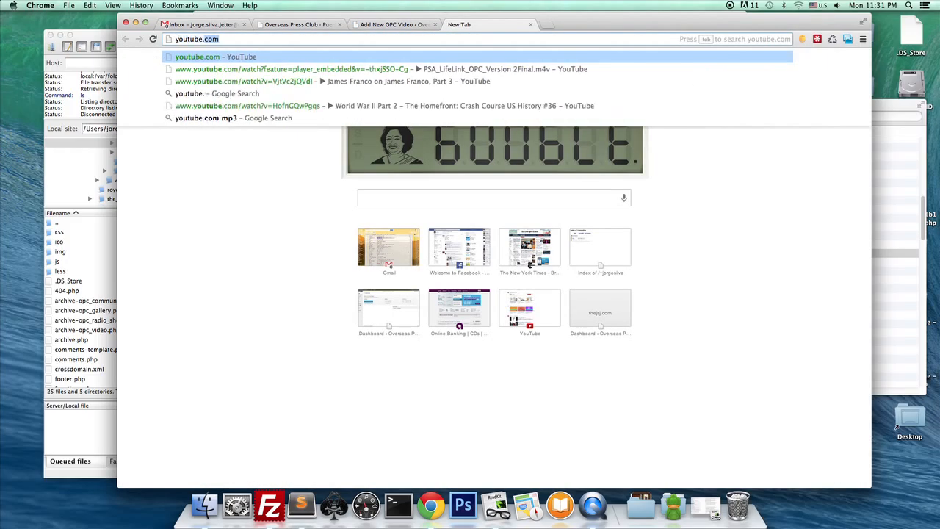
click(215, 57)
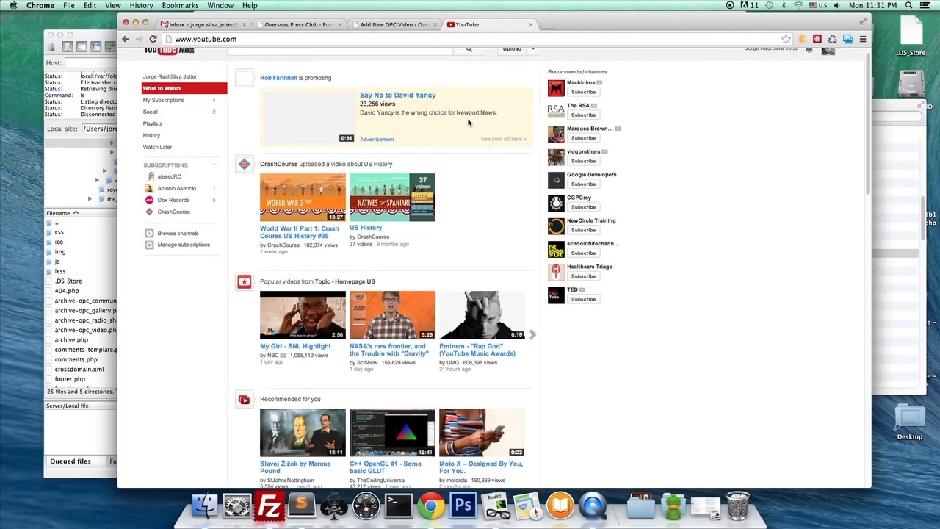
scroll(down, 3)
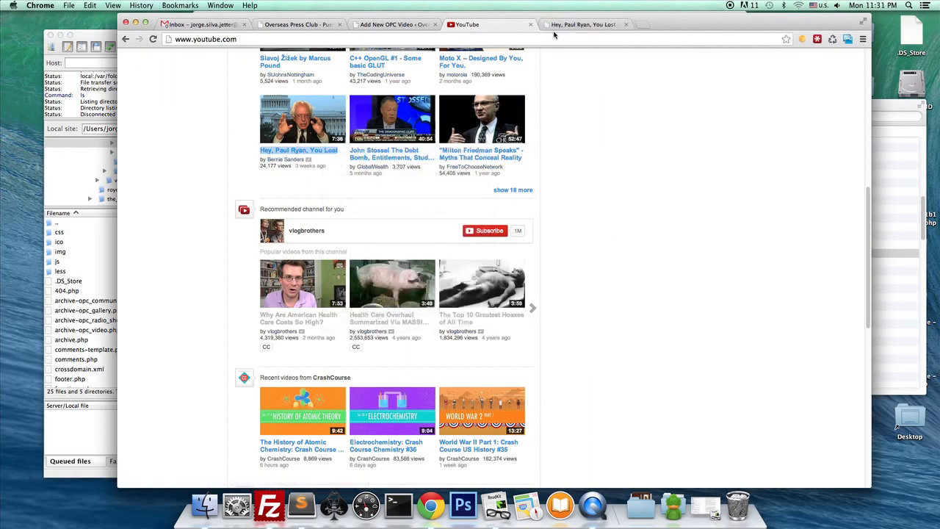
click(302, 118)
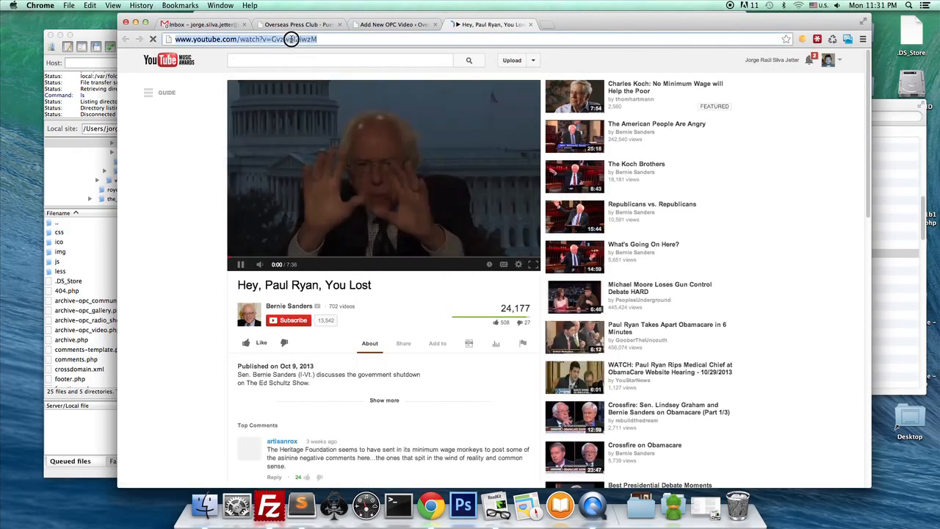
click(240, 264)
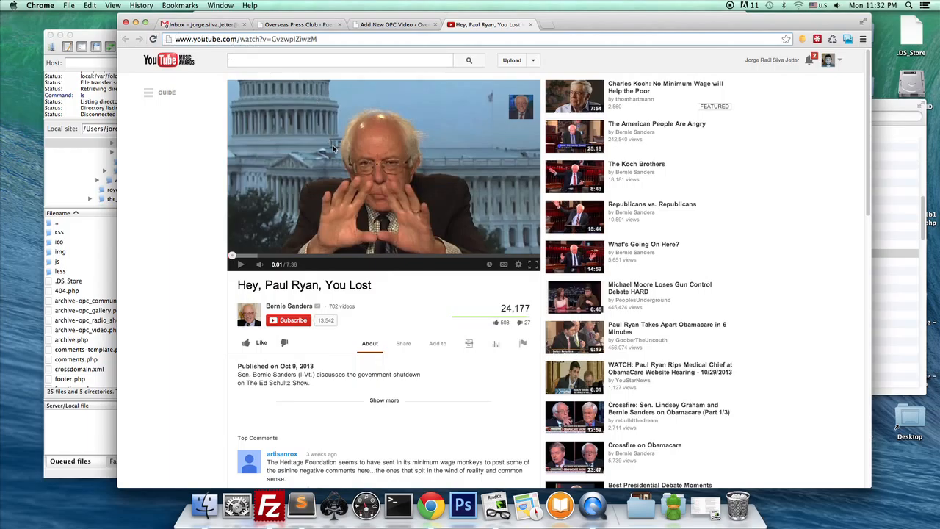
mouse_move(360, 152)
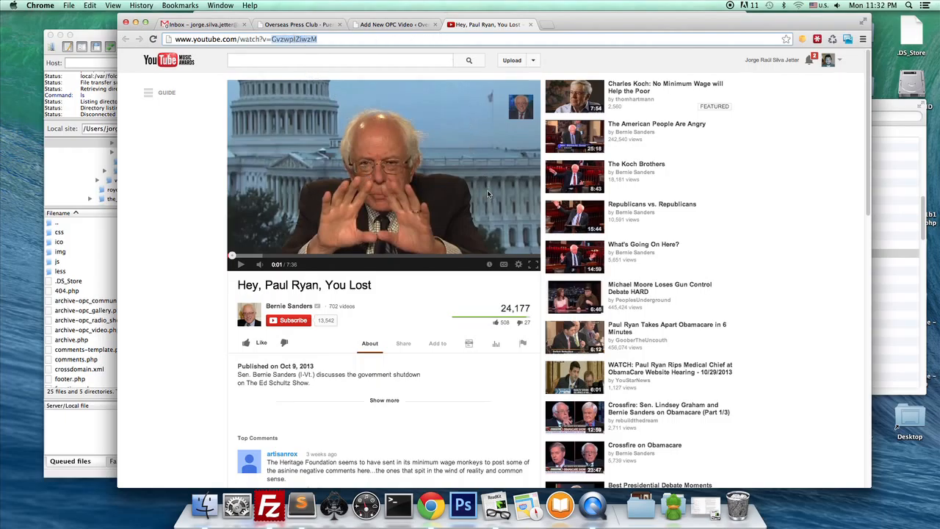
Copy the YouTube video ID and bring up paste options in the Youtube ID field
click(393, 24)
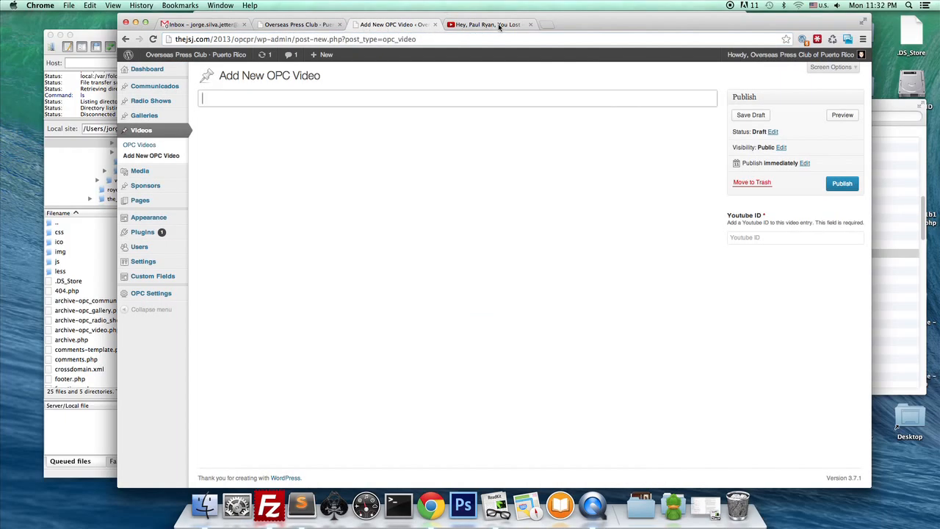
click(484, 24)
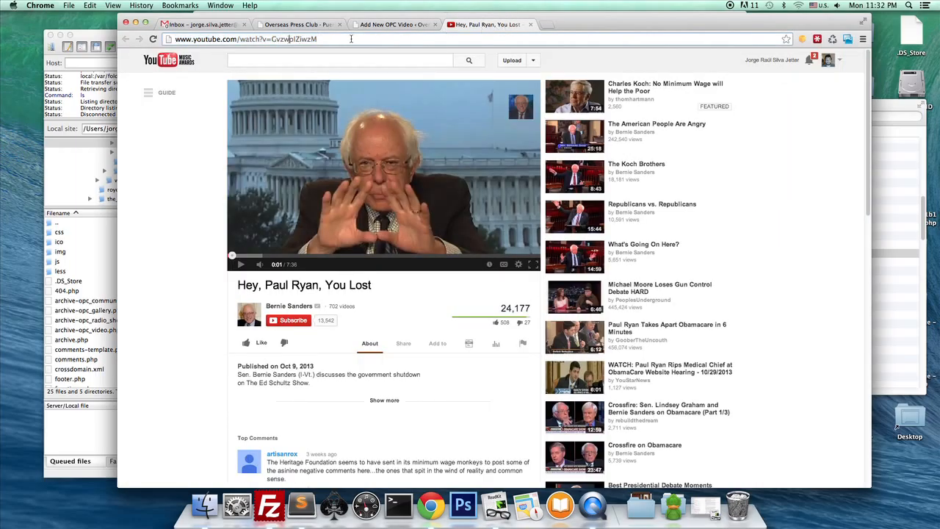
right_click(763, 237)
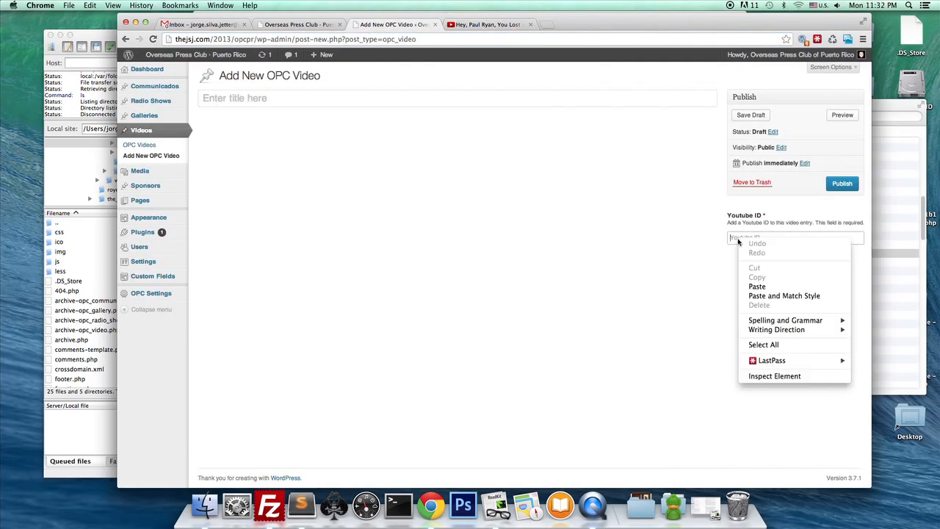
Paste ID GvzwplZiwzM, title the video 'Example Video', and publish it
click(757, 287)
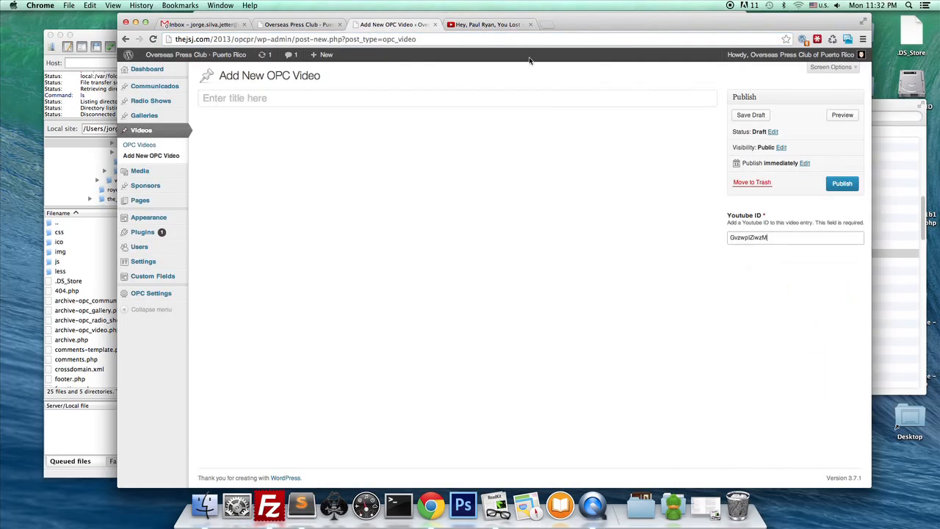
text(Example Video)
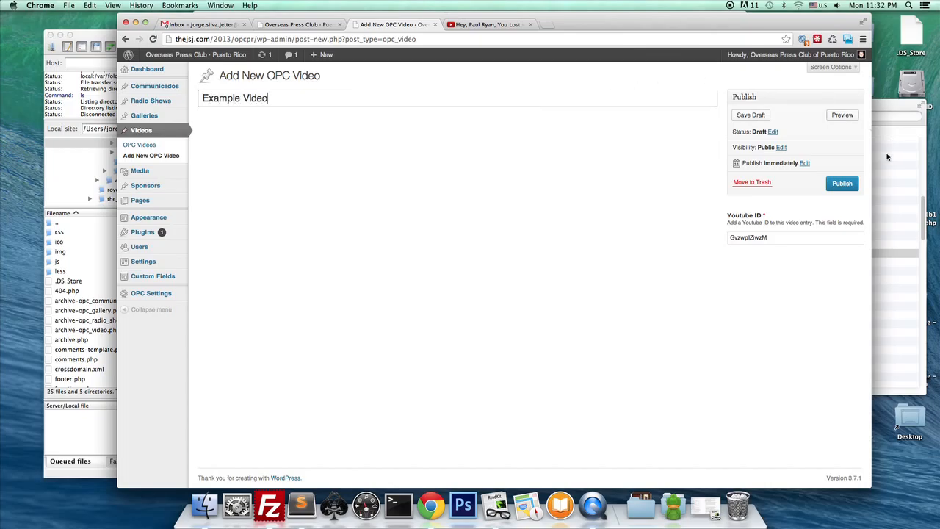
click(841, 183)
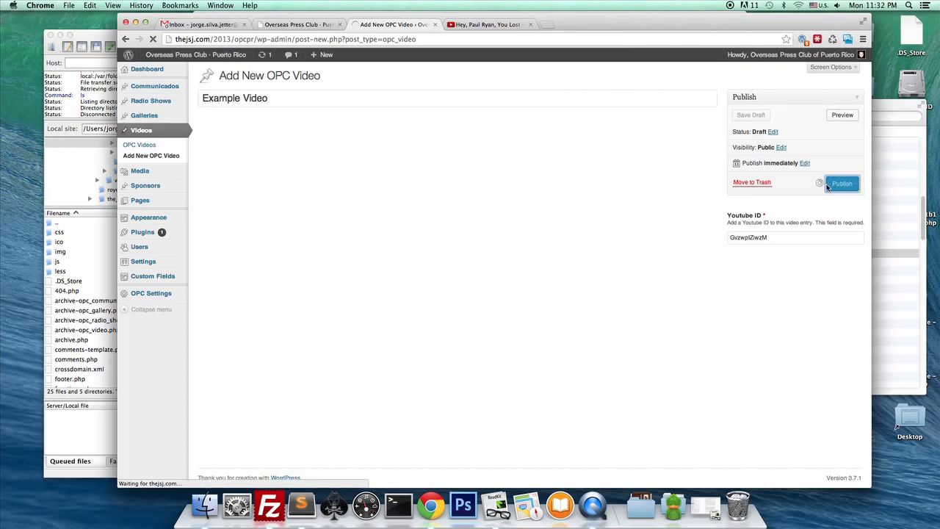
click(841, 183)
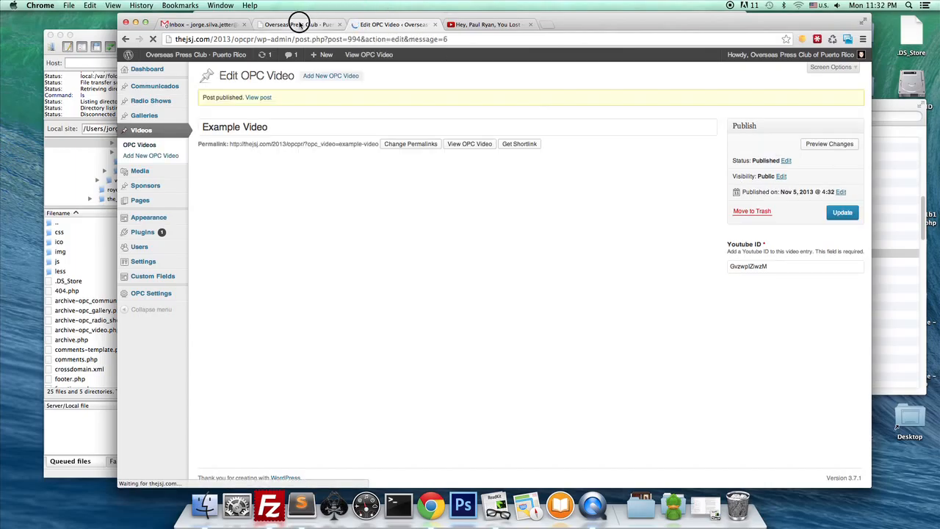
click(297, 24)
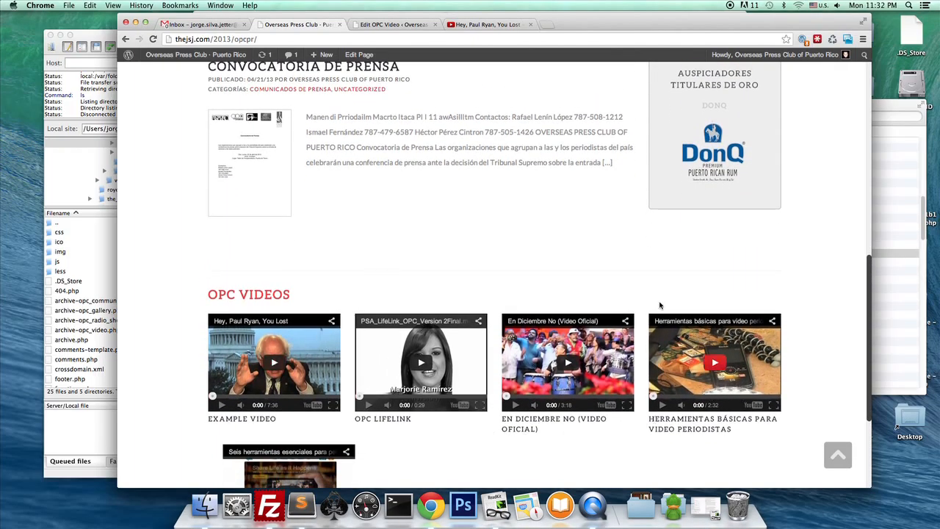
scroll(down, 3)
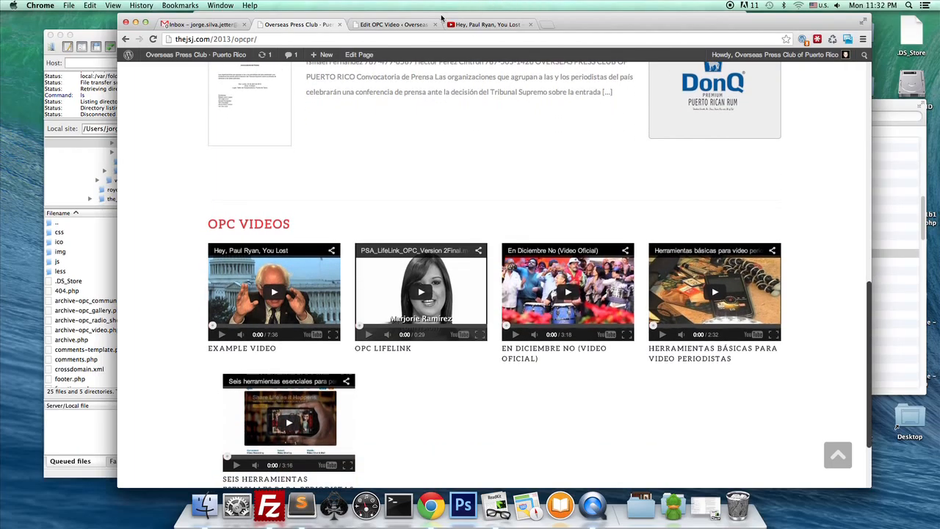
click(393, 24)
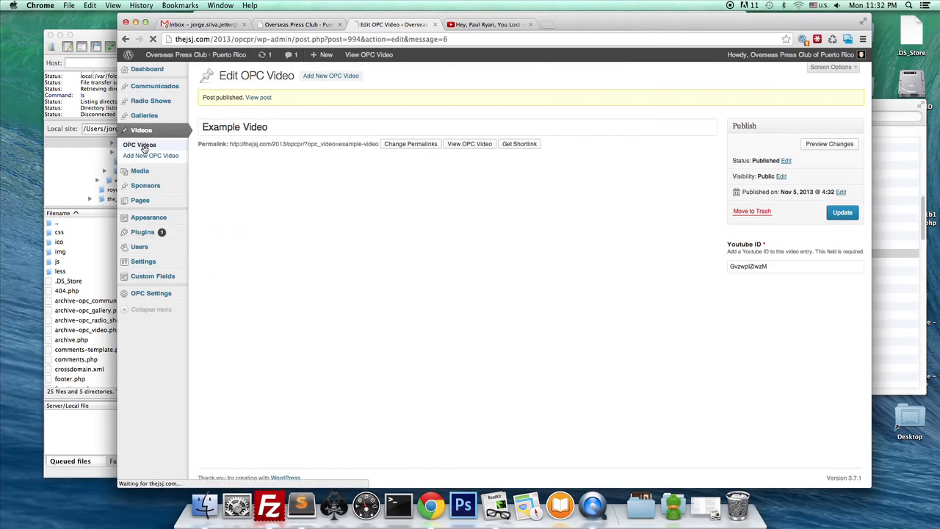
In the OPC Videos list, set 'Seis herramientas esenciales para periodistas digitales' to Draft
click(140, 145)
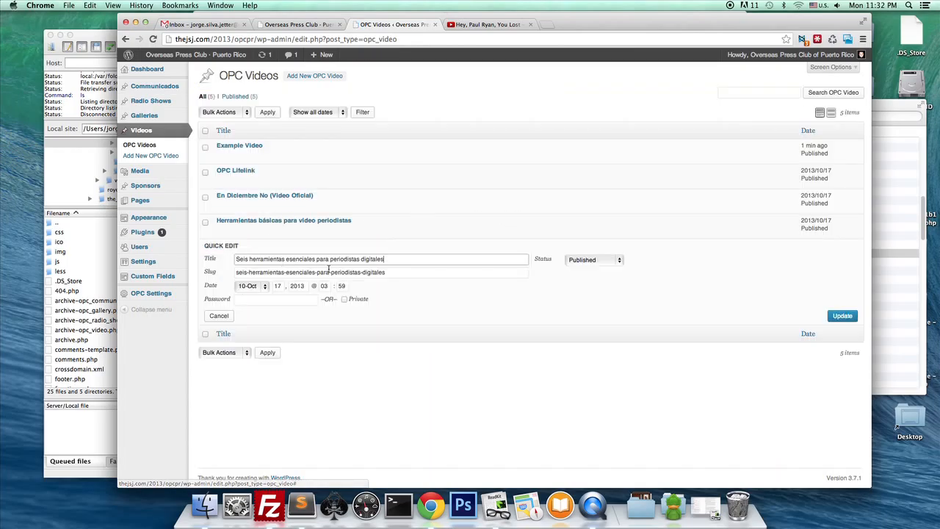
click(592, 259)
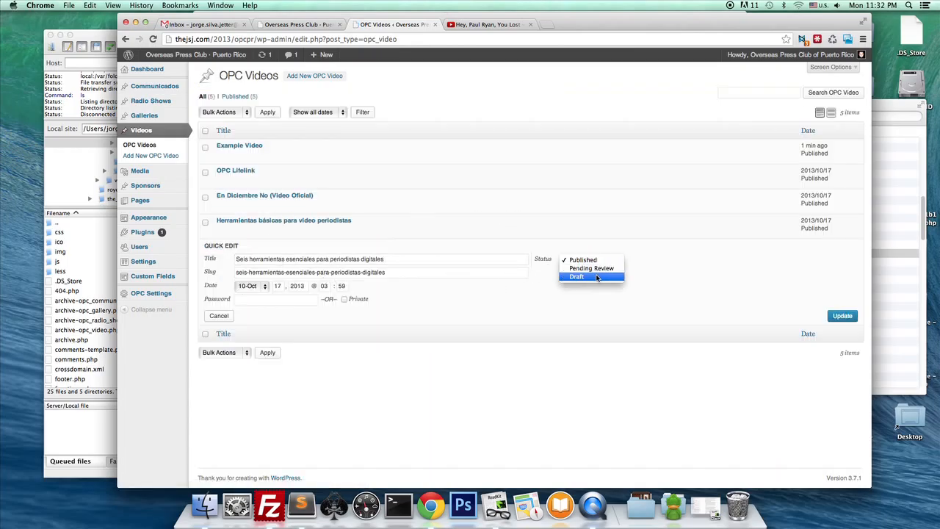
click(576, 277)
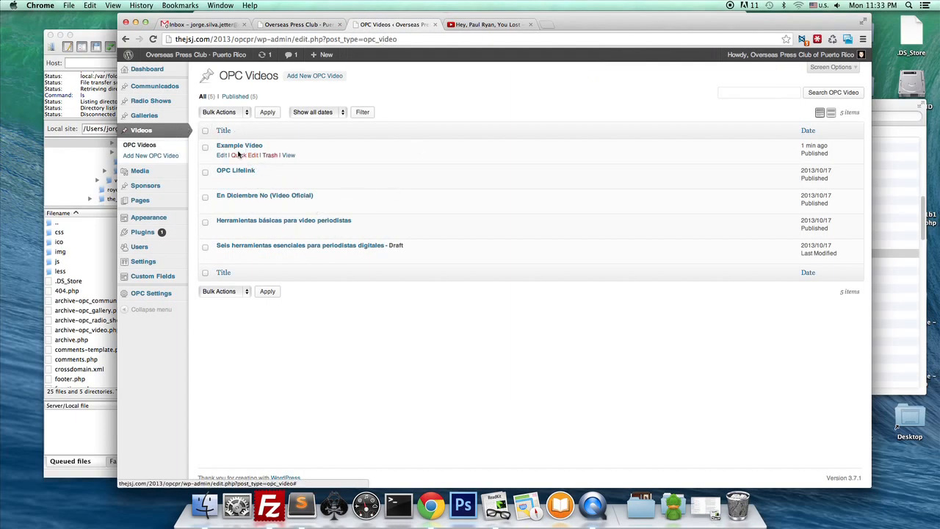
Quick Edit 'Example Video' and save it with Draft status
click(240, 155)
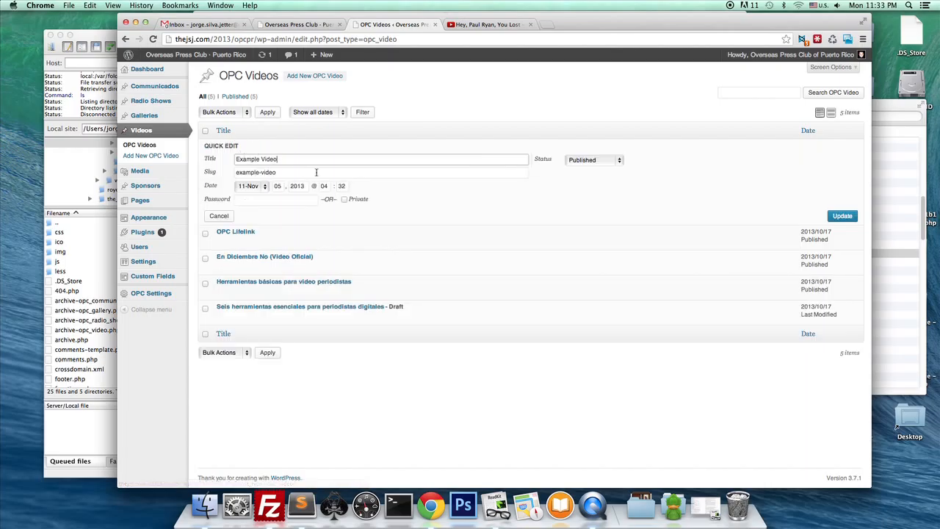
click(593, 159)
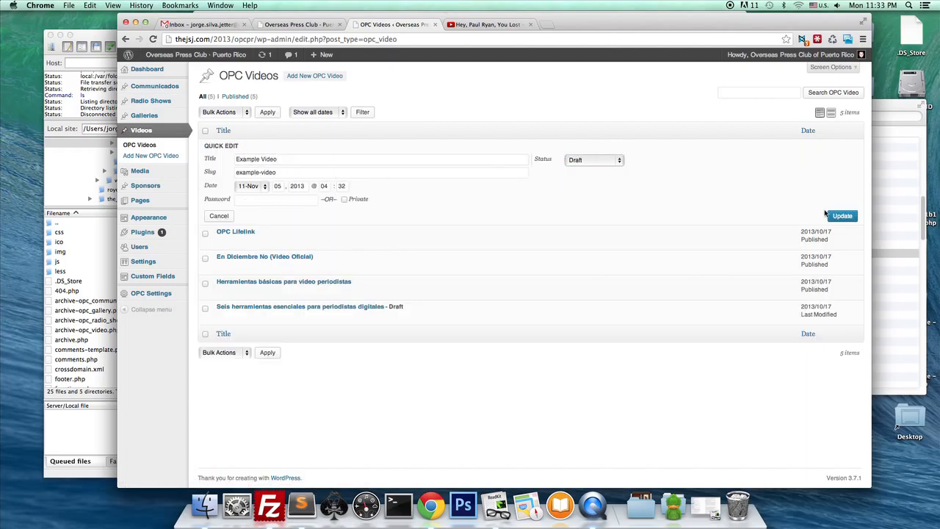
click(841, 215)
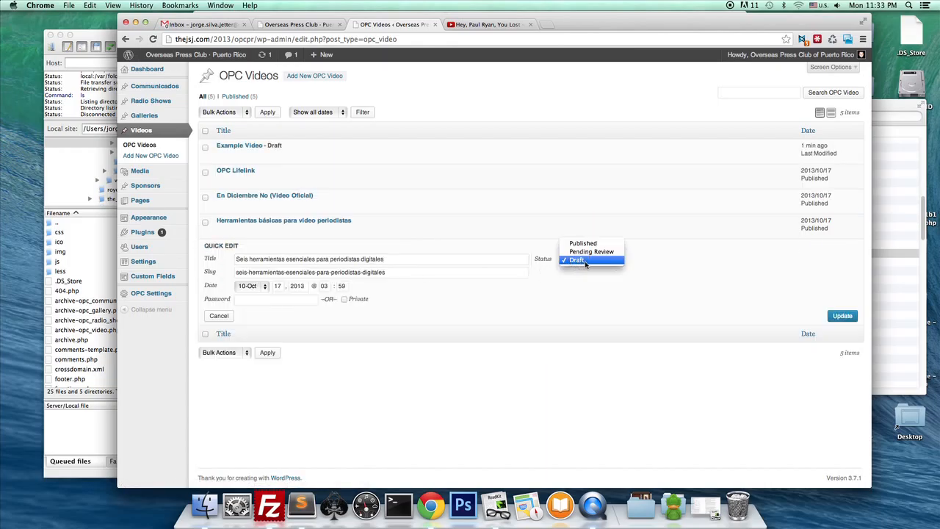
Restore 'Seis herramientas' to Published and view the site homepage
click(583, 243)
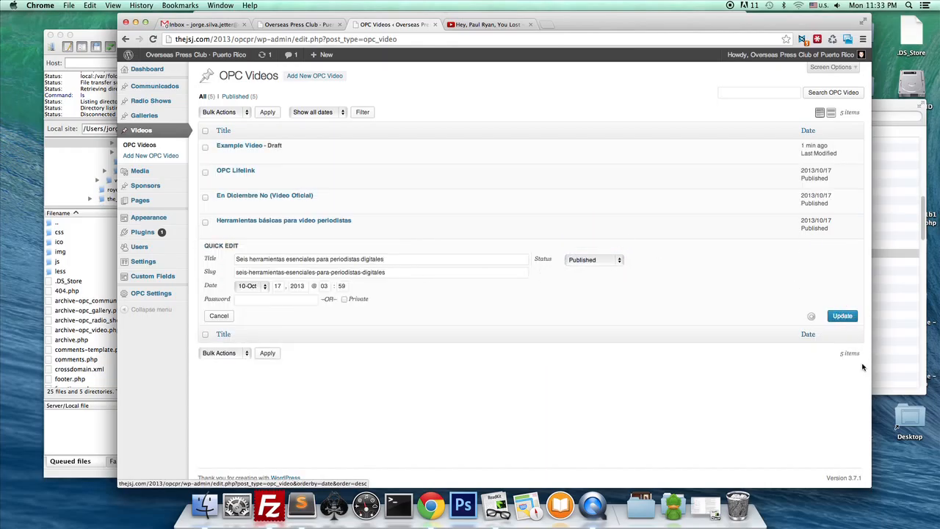
click(841, 315)
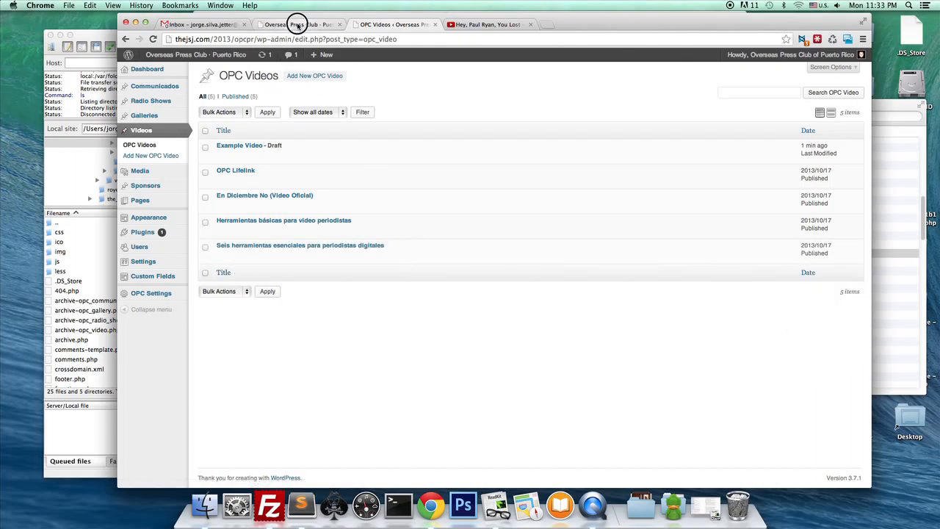
click(298, 24)
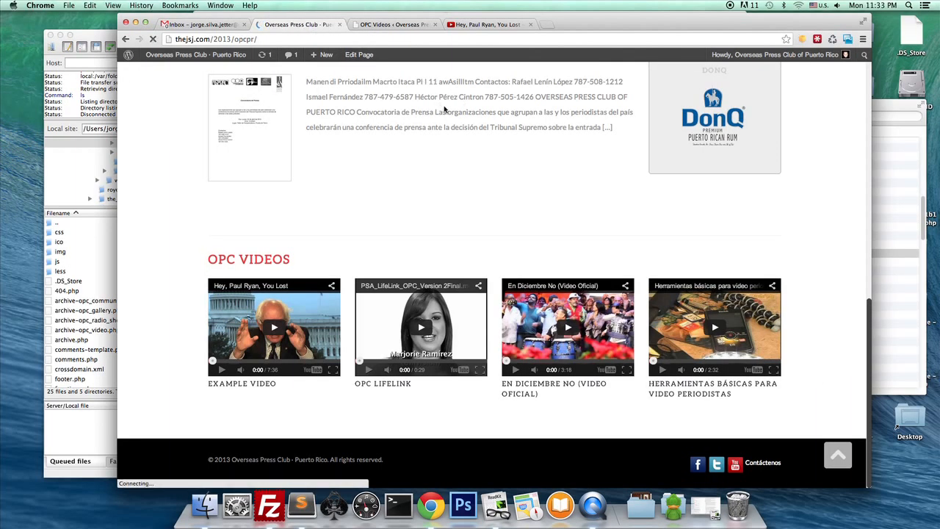